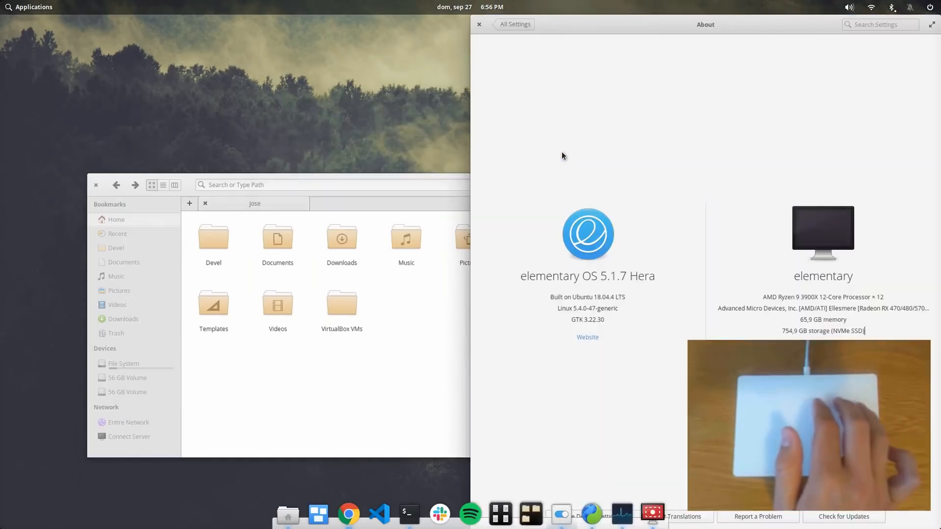
Step: With touchegg.conf open in Code, select the three-finger LEFT swipe gesture block (lines 9–15)
{"action": "left_click", "coordinate": [479, 24]}
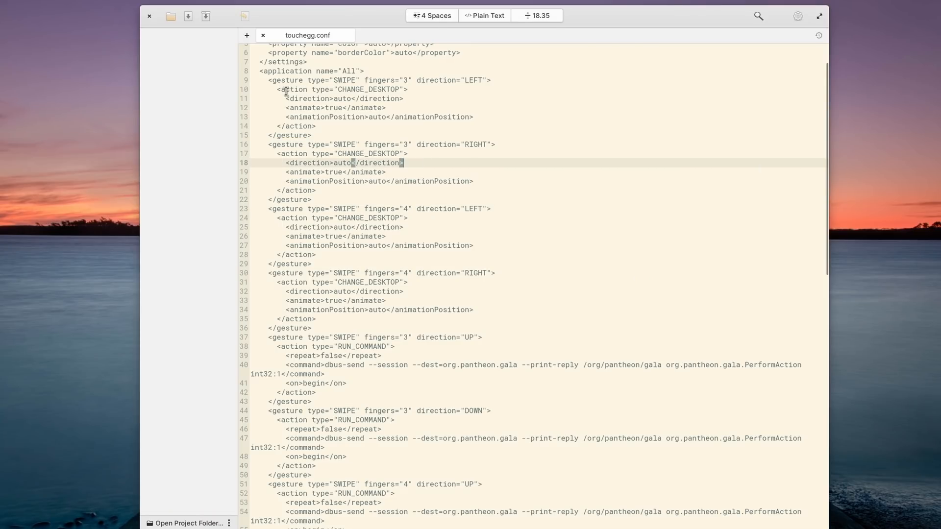
{"action": "left_click_drag", "start_coordinate": [286, 80], "coordinate": [390, 136]}
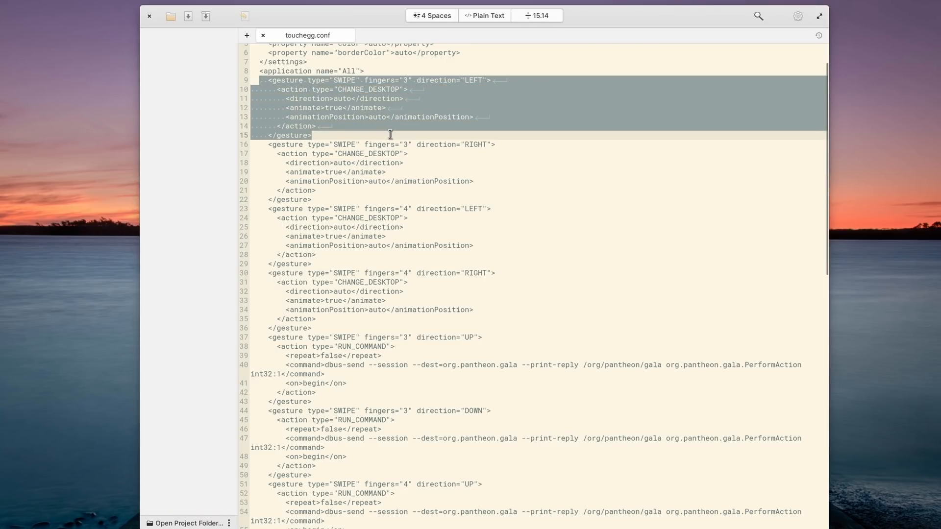